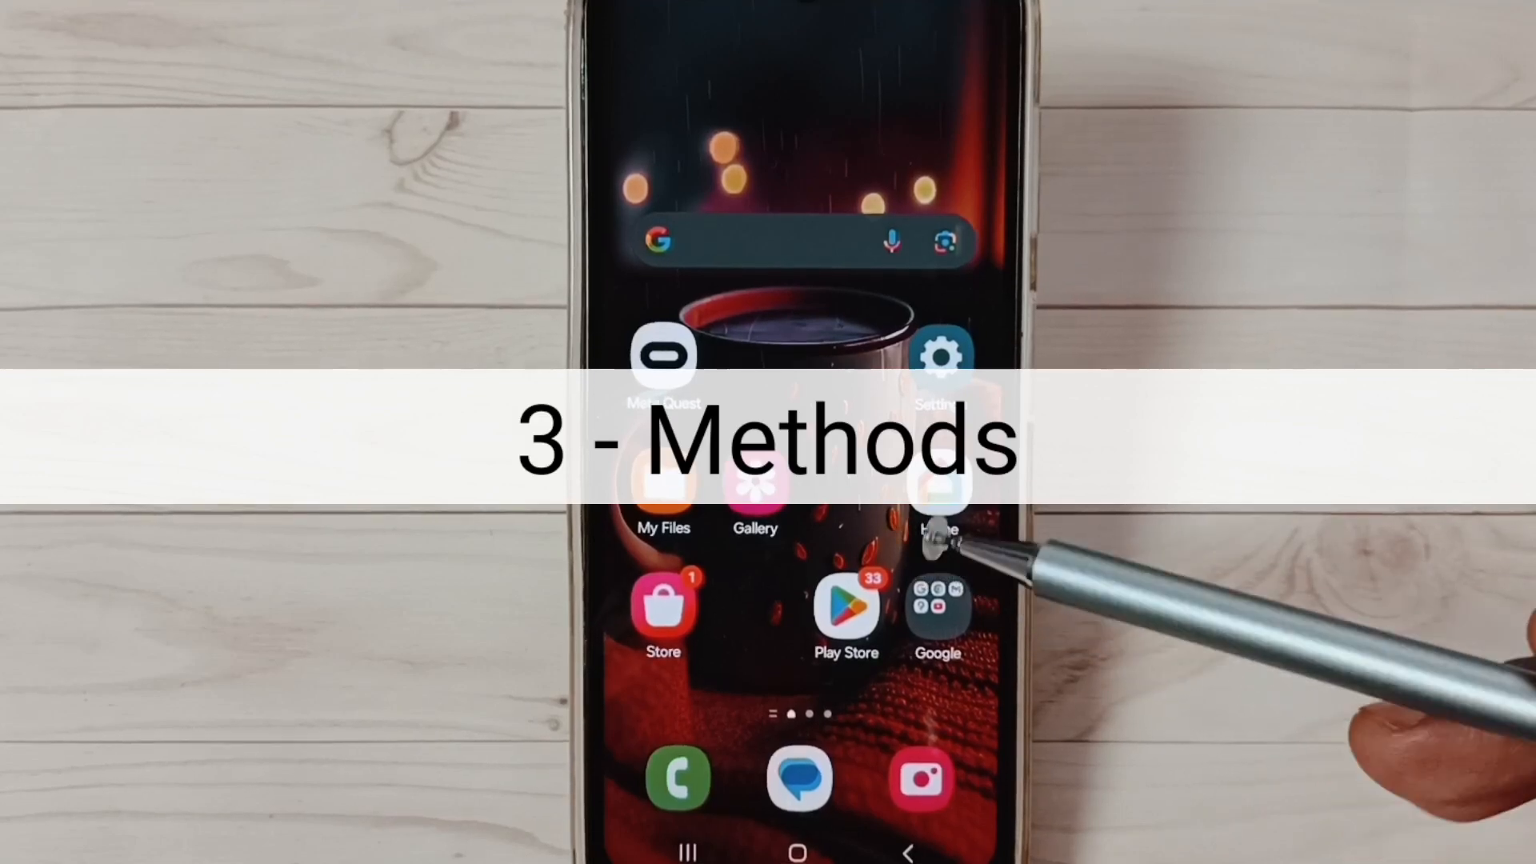
Enable developer mode by tapping Build number under About phone > Software information
{"action": "scroll", "scroll_direction": "left", "scroll_amount": 3}
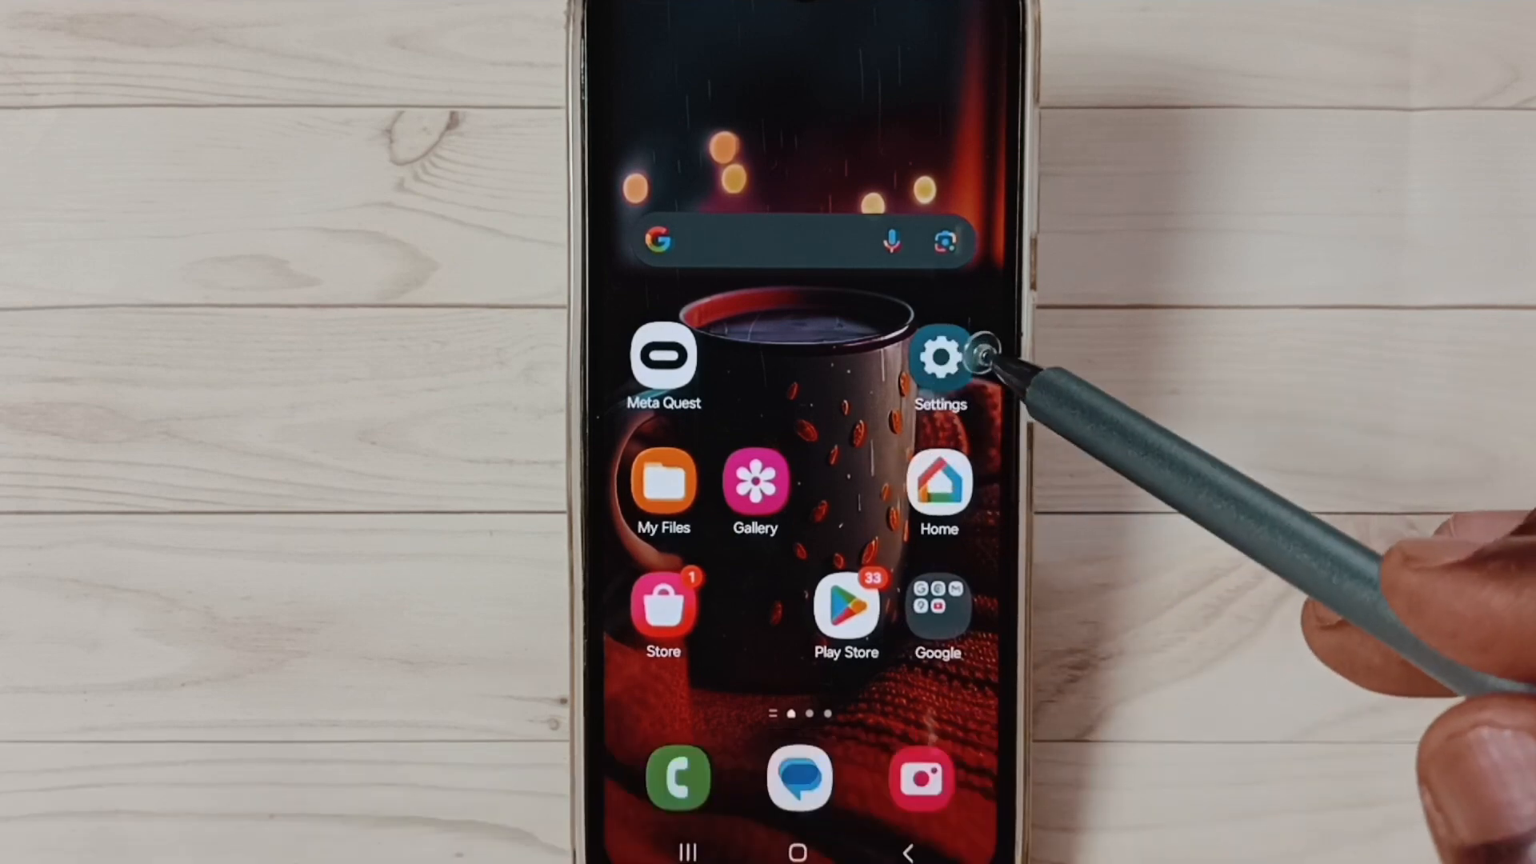
{"action": "left_click", "coordinate": [939, 357]}
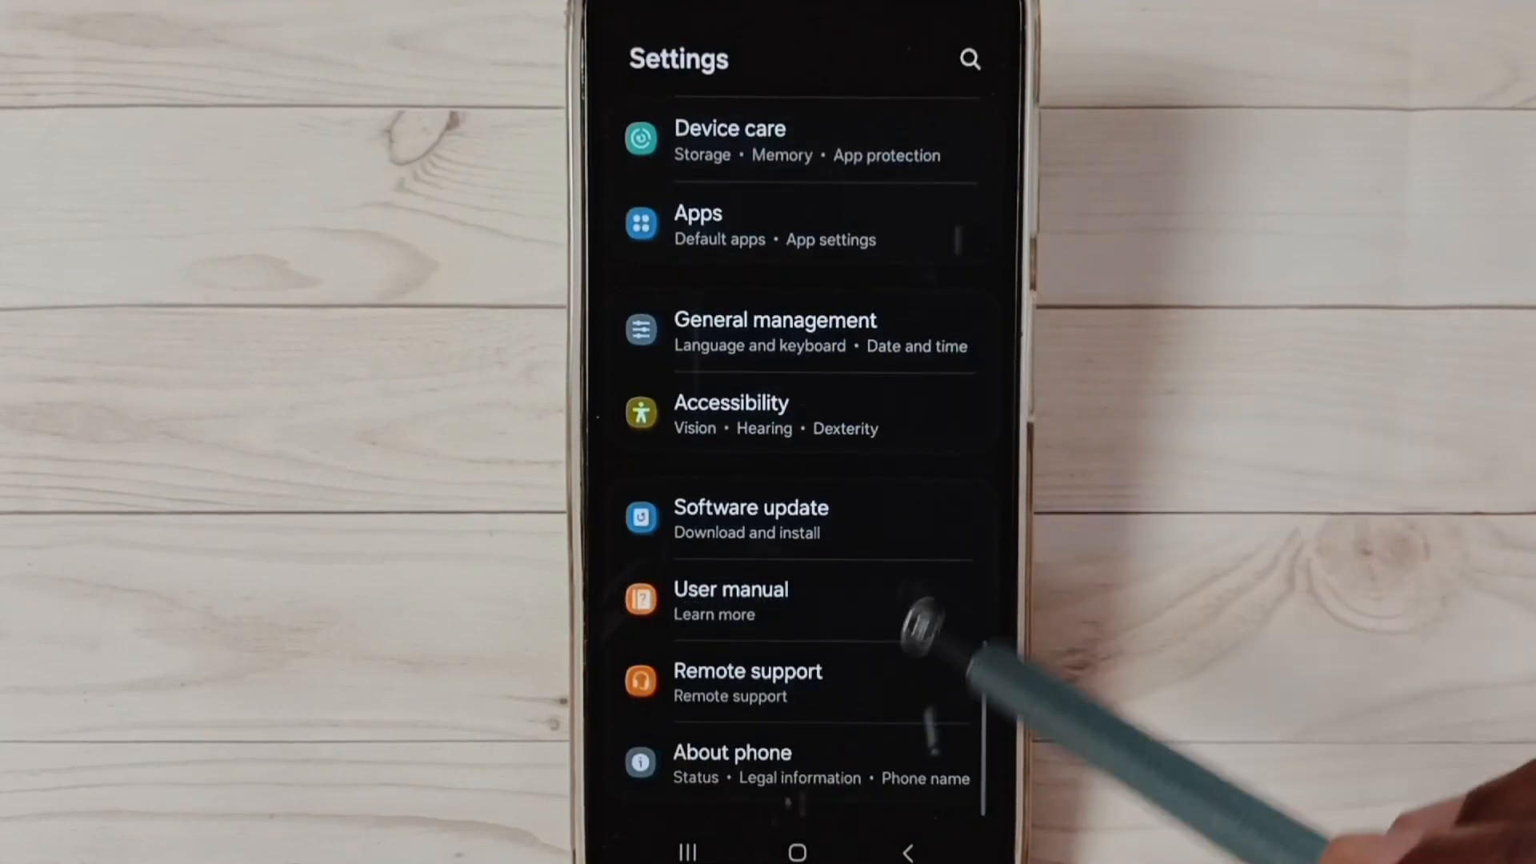
{"action": "left_click", "coordinate": [732, 765]}
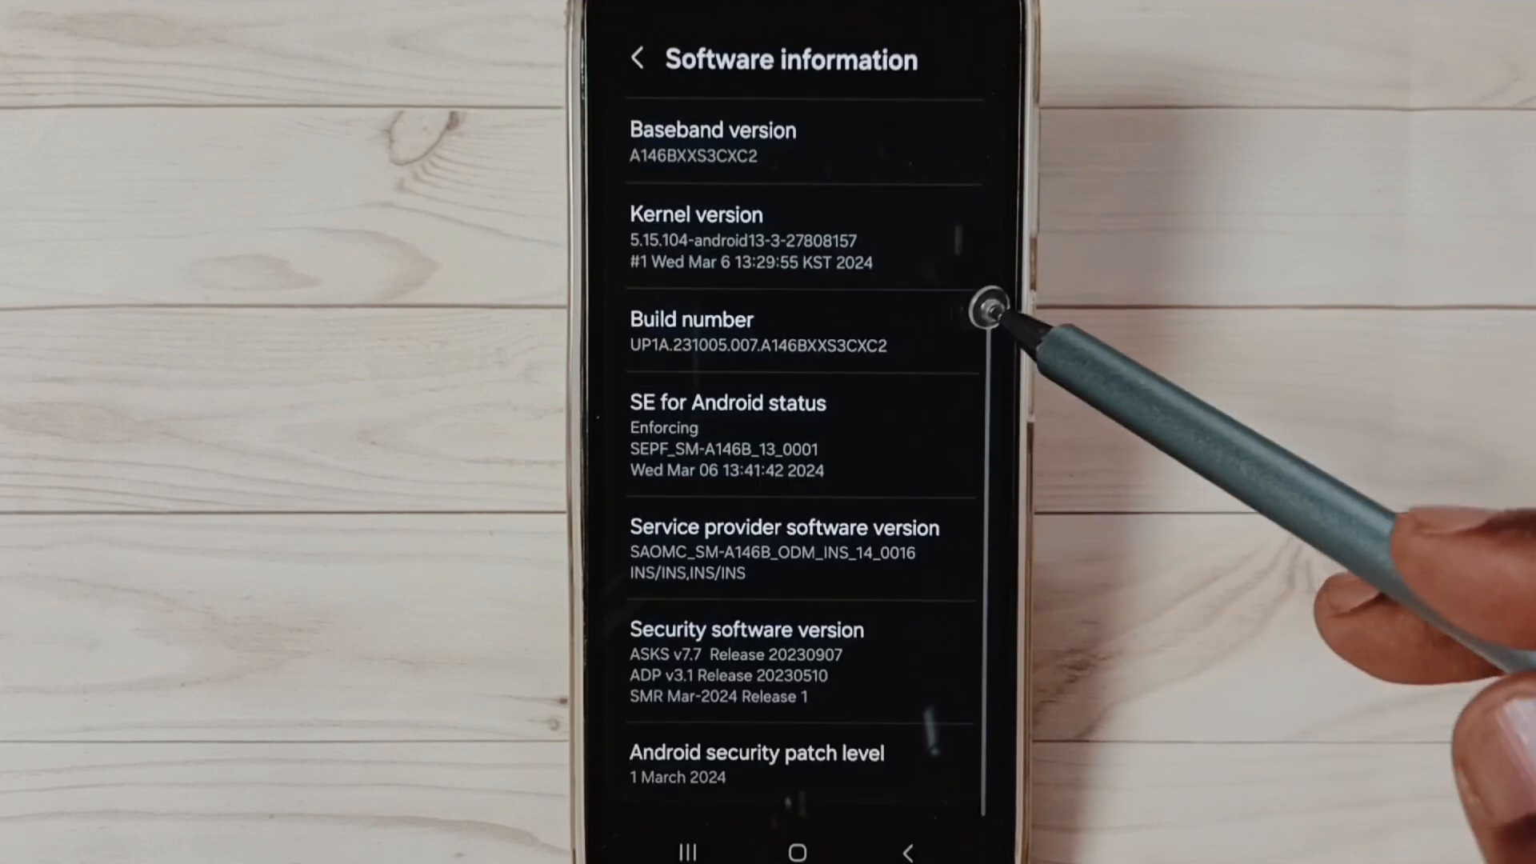
{"action": "left_click", "coordinate": [793, 331]}
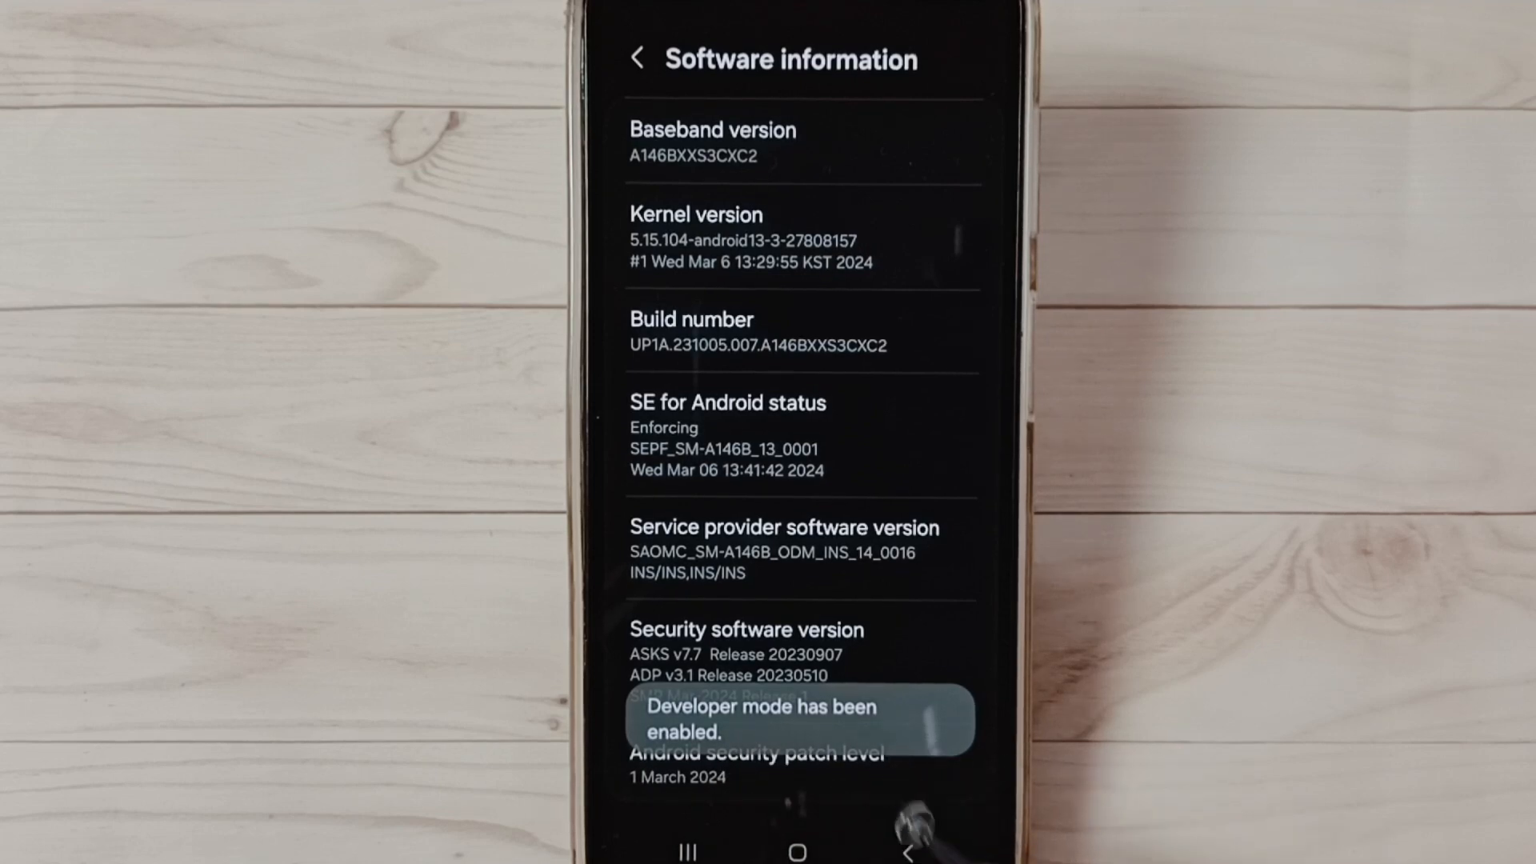
Return to the main Settings list where Developer options now appears below About phone
{"action": "left_click", "coordinate": [638, 57]}
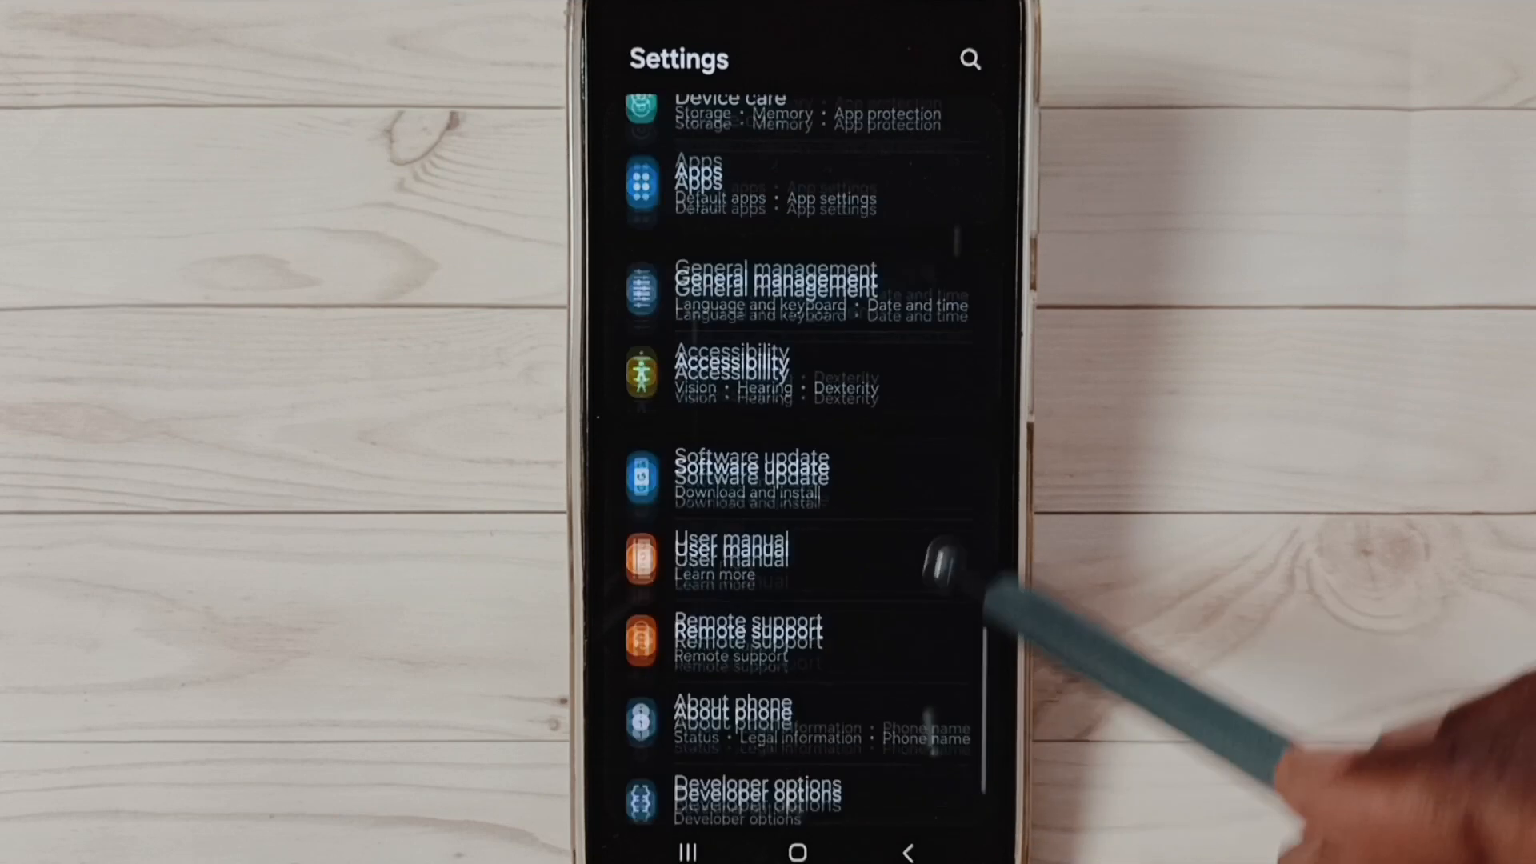
{"action": "scroll", "scroll_direction": "down", "scroll_amount": 3}
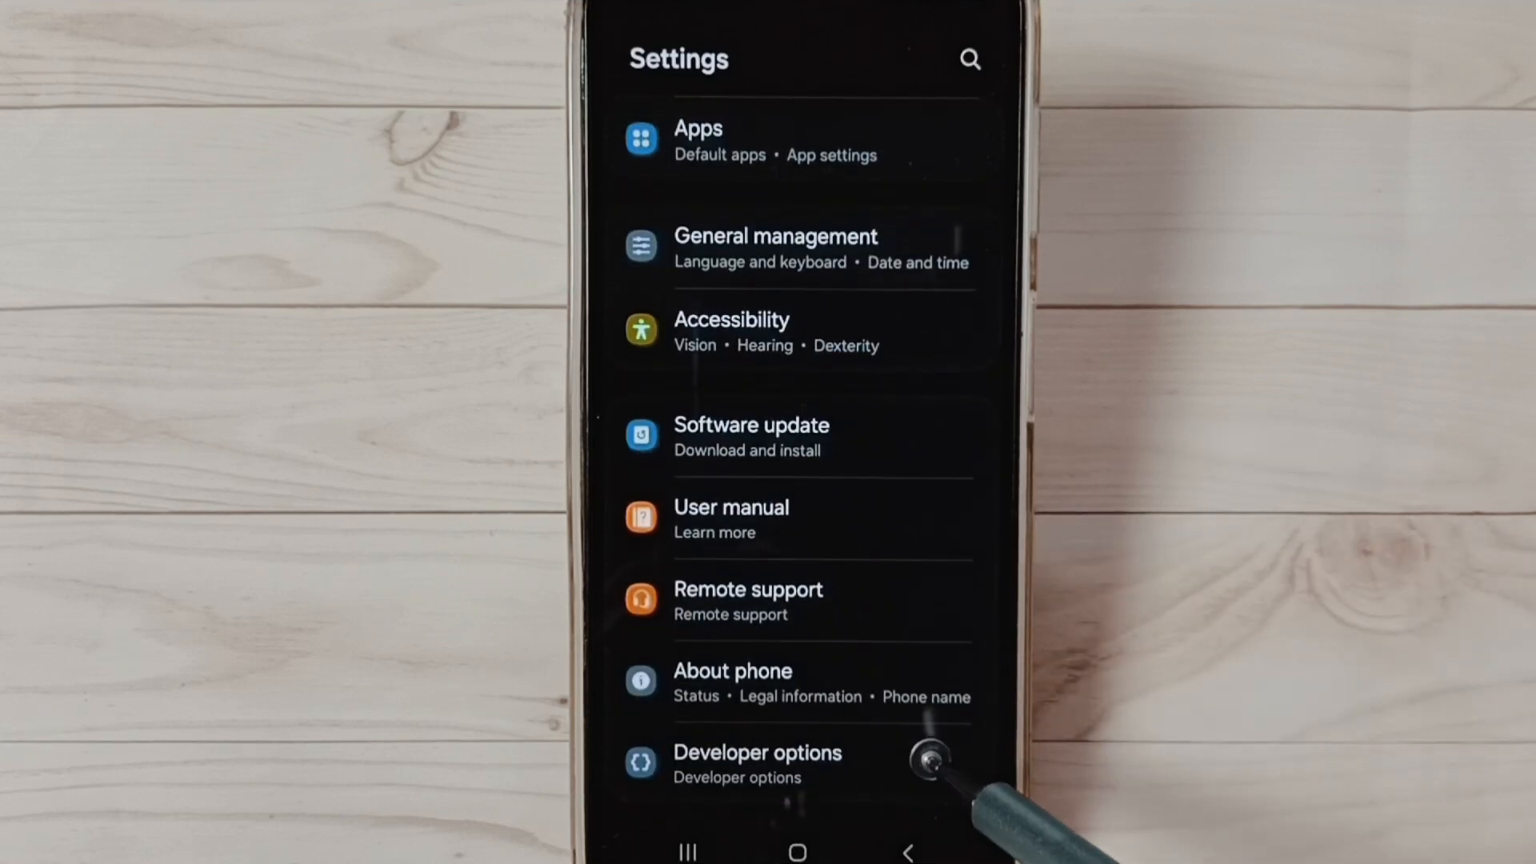
{"action": "mouse_move", "coordinate": [1019, 696]}
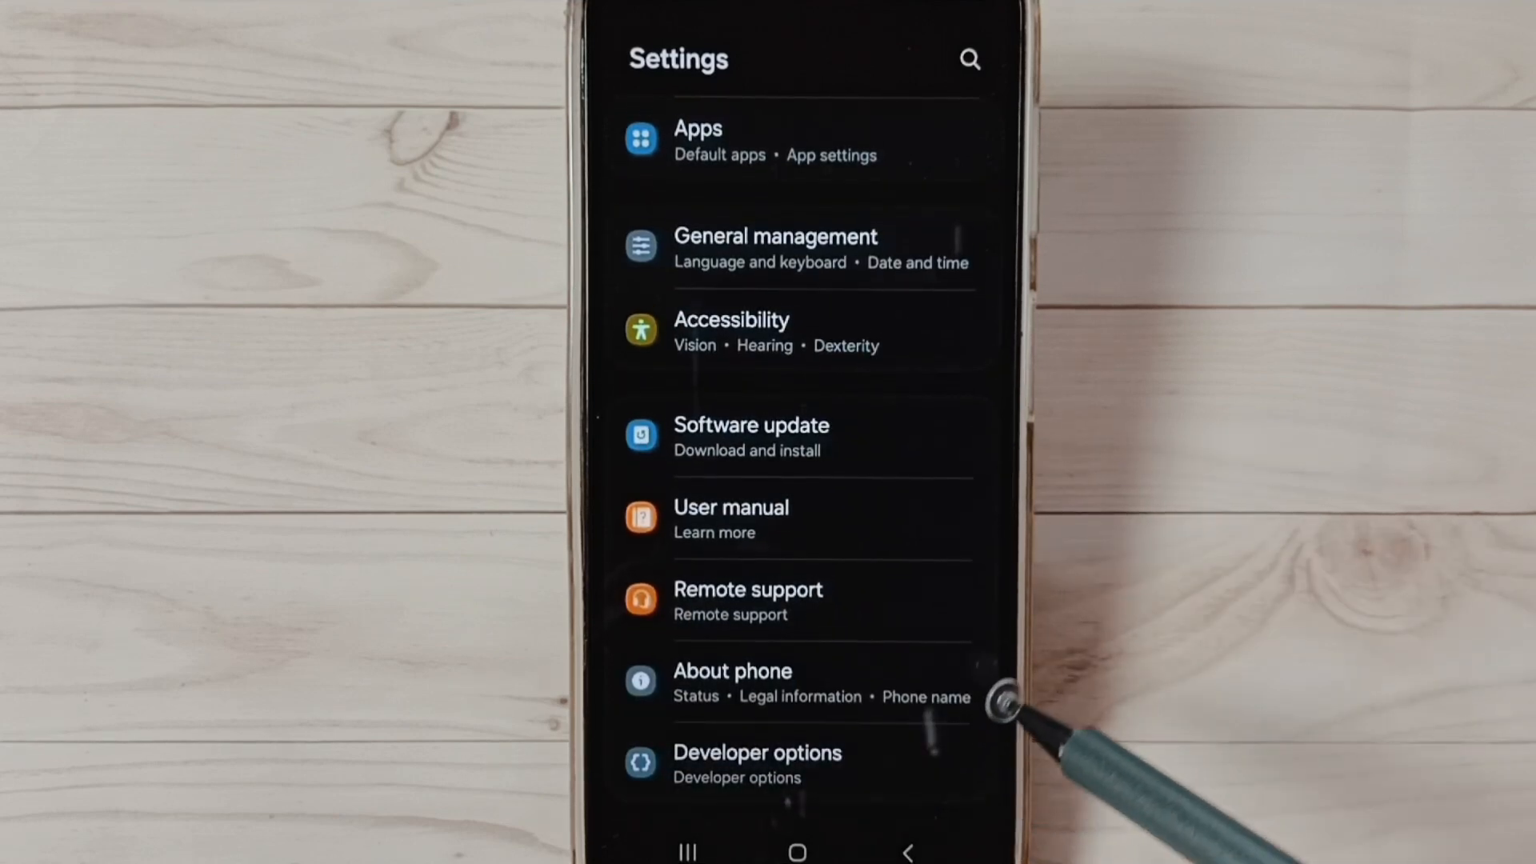
Enter Developer options and scroll down to the Default USB configuration entry
{"action": "left_click", "coordinate": [757, 764]}
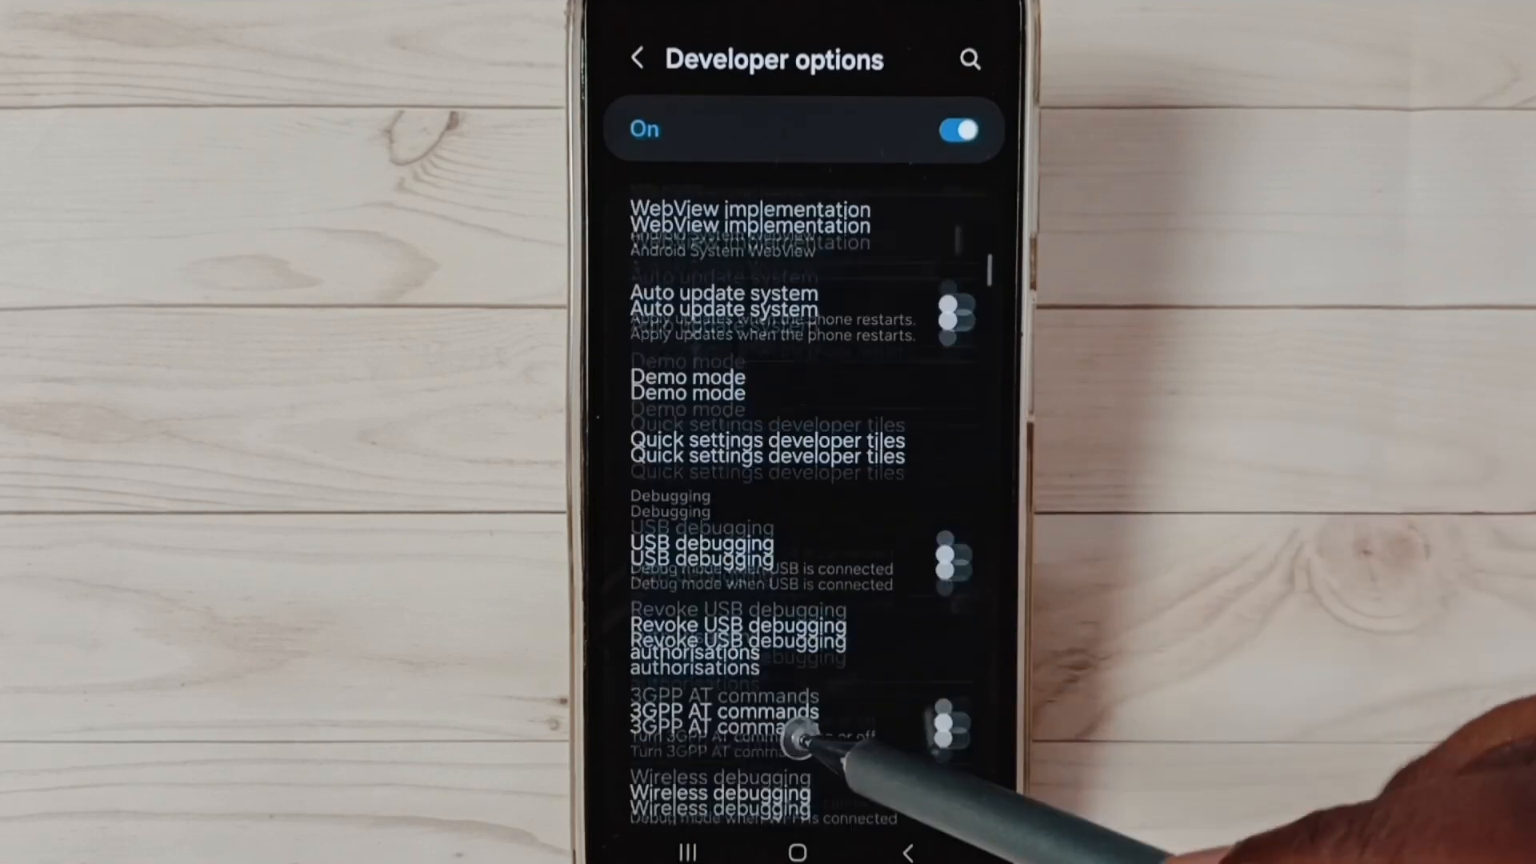
{"action": "scroll", "scroll_direction": "down", "scroll_amount": 3}
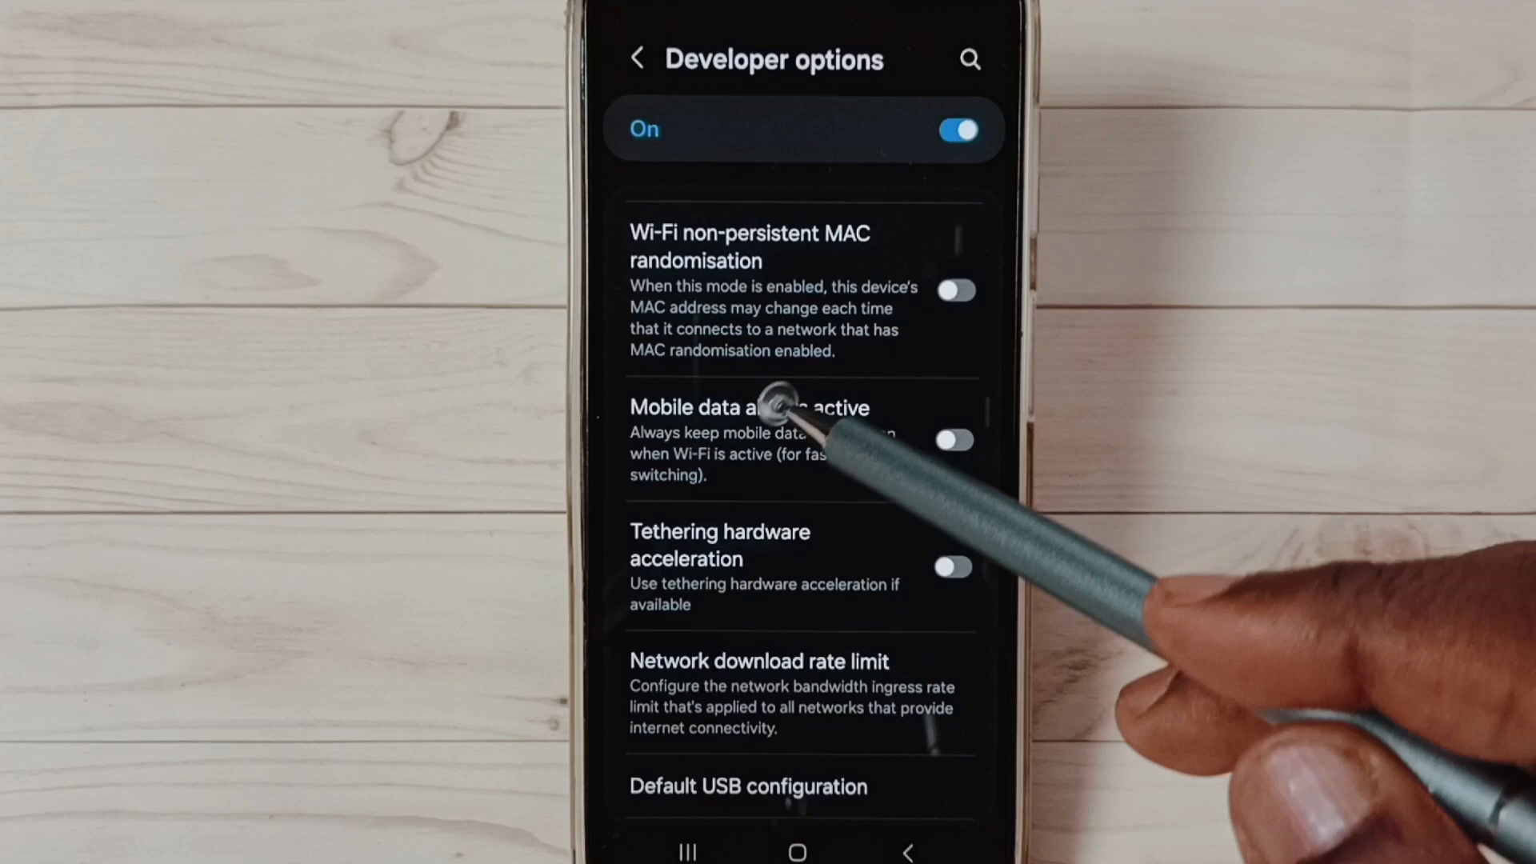
{"action": "scroll", "scroll_direction": "down", "scroll_amount": 3}
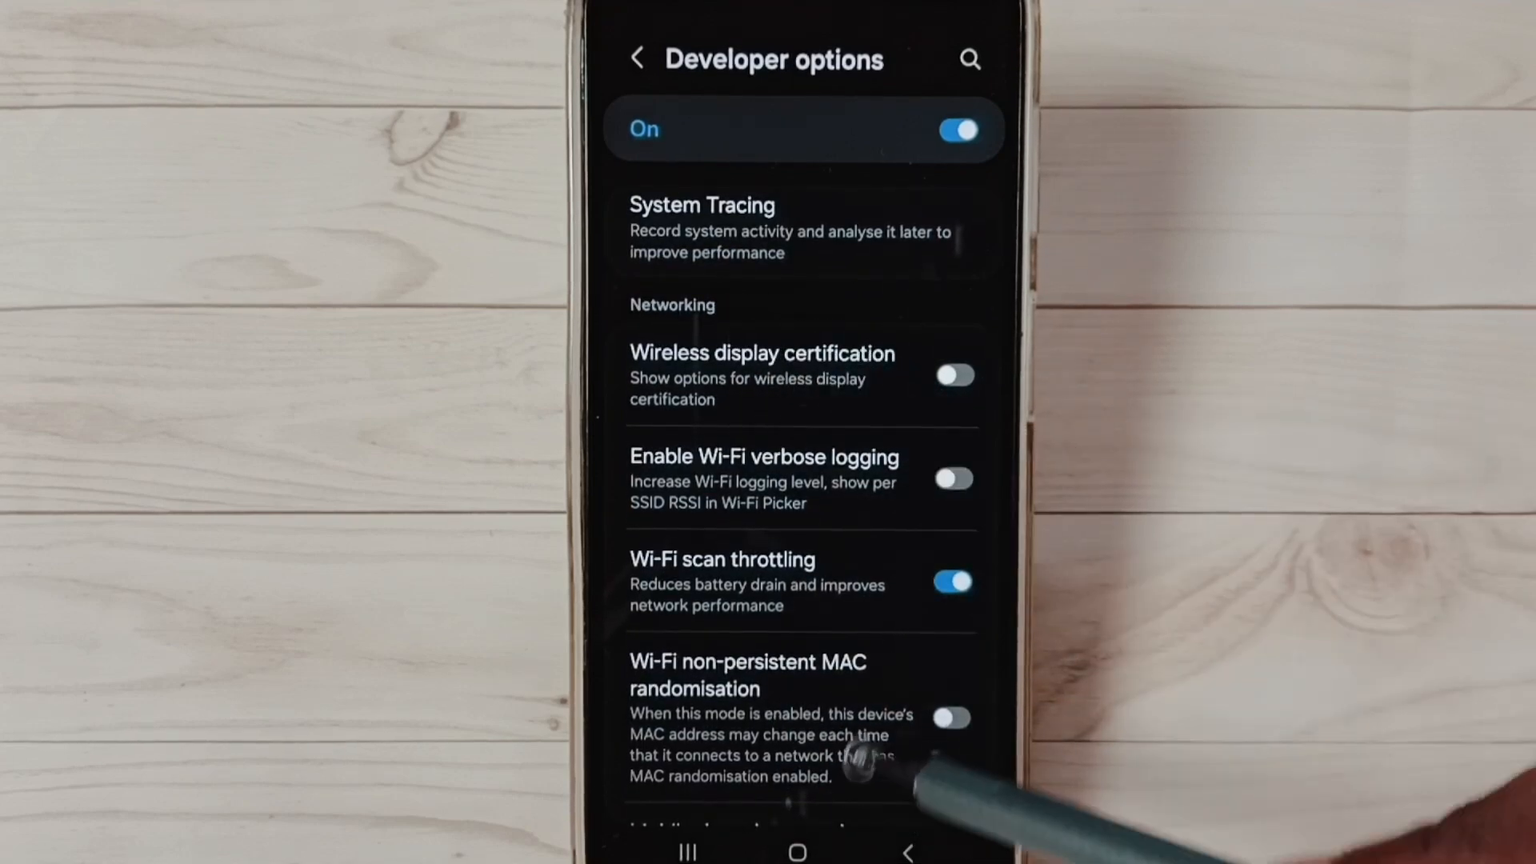
{"action": "scroll", "scroll_direction": "down", "scroll_amount": 3}
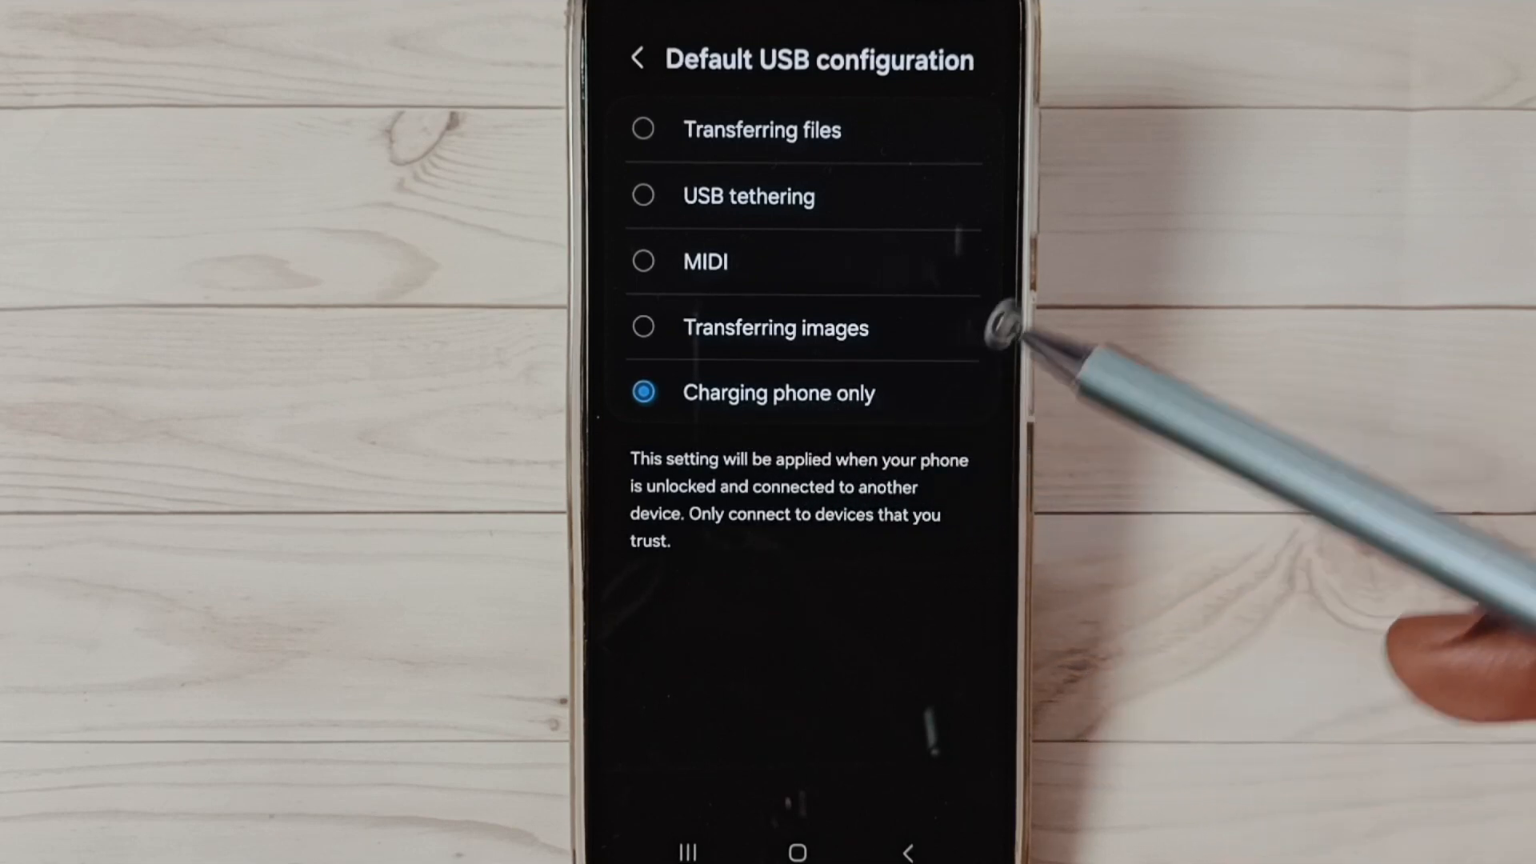
{"action": "mouse_move", "coordinate": [901, 124]}
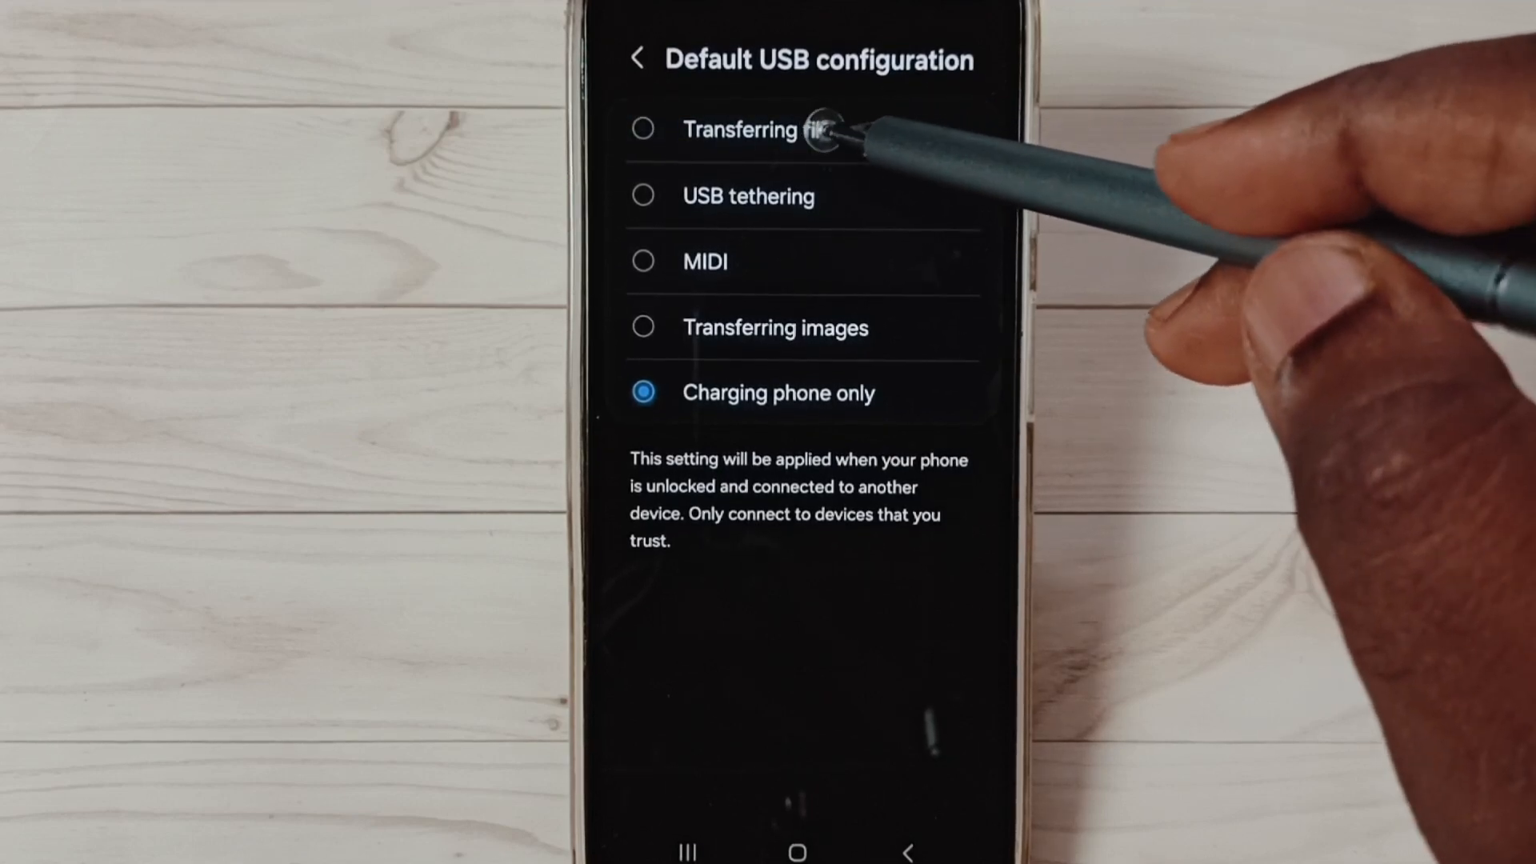
Set Default USB configuration to Transferring files and return to the main Settings list
{"action": "left_click", "coordinate": [739, 128]}
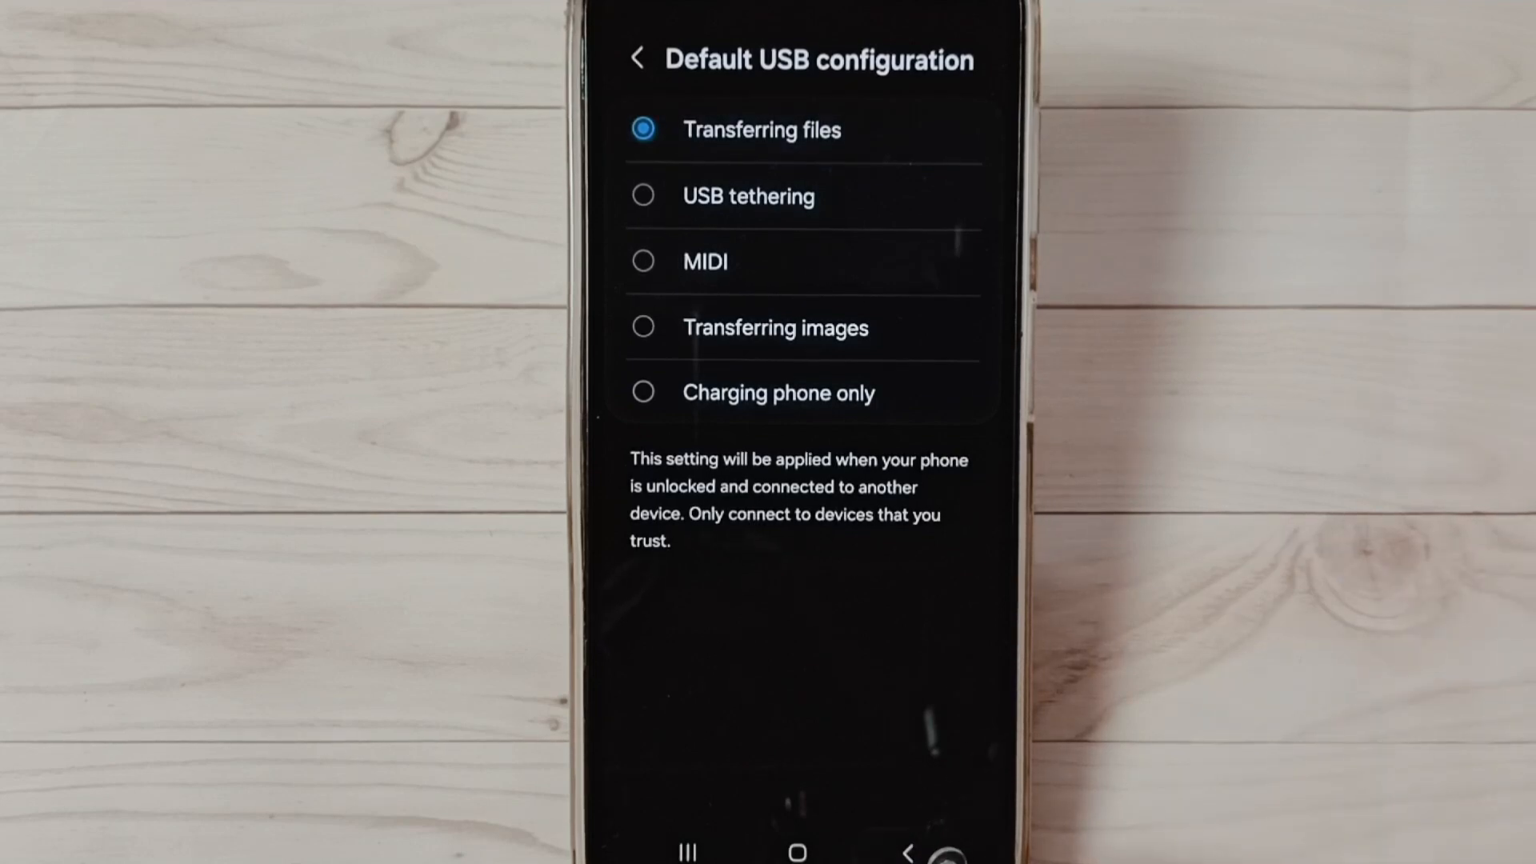
{"action": "left_click", "coordinate": [639, 59]}
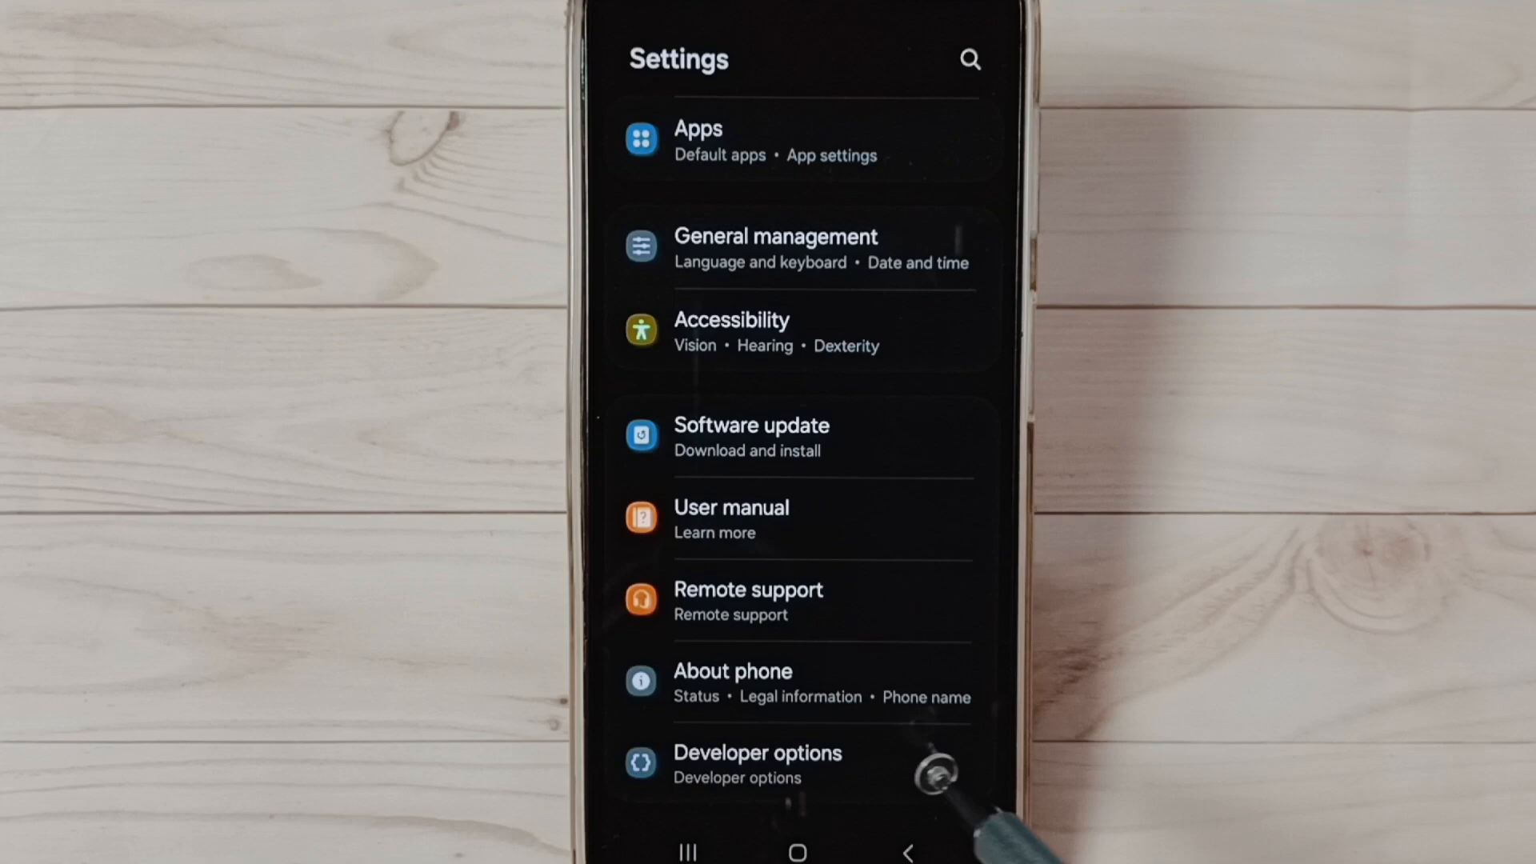
Switch on USB debugging in Developer options
{"action": "left_click", "coordinate": [758, 765]}
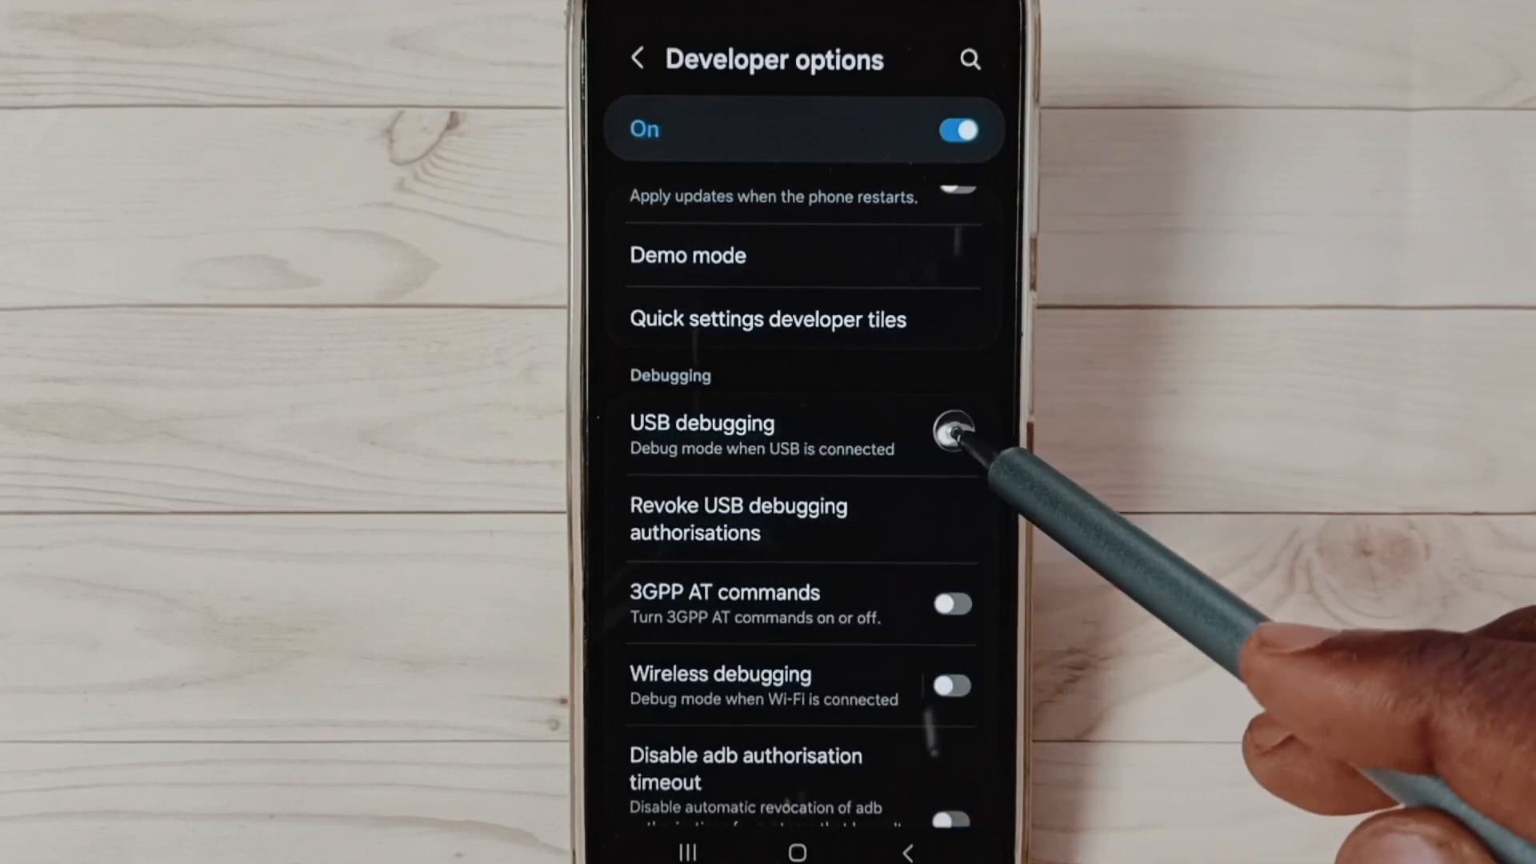
{"action": "left_click", "coordinate": [954, 435]}
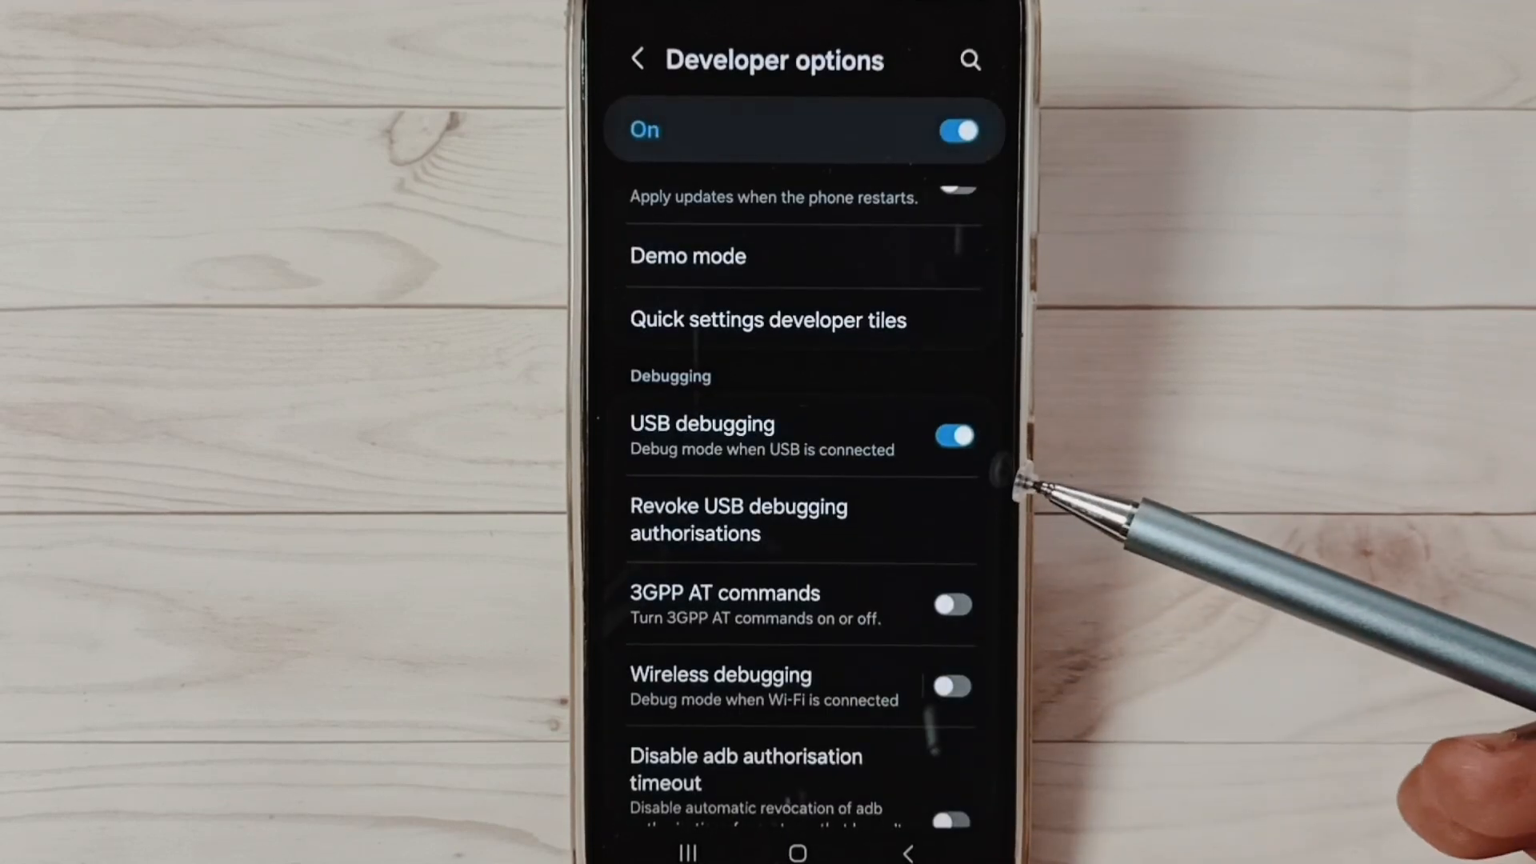
{"action": "mouse_move", "coordinate": [1038, 509]}
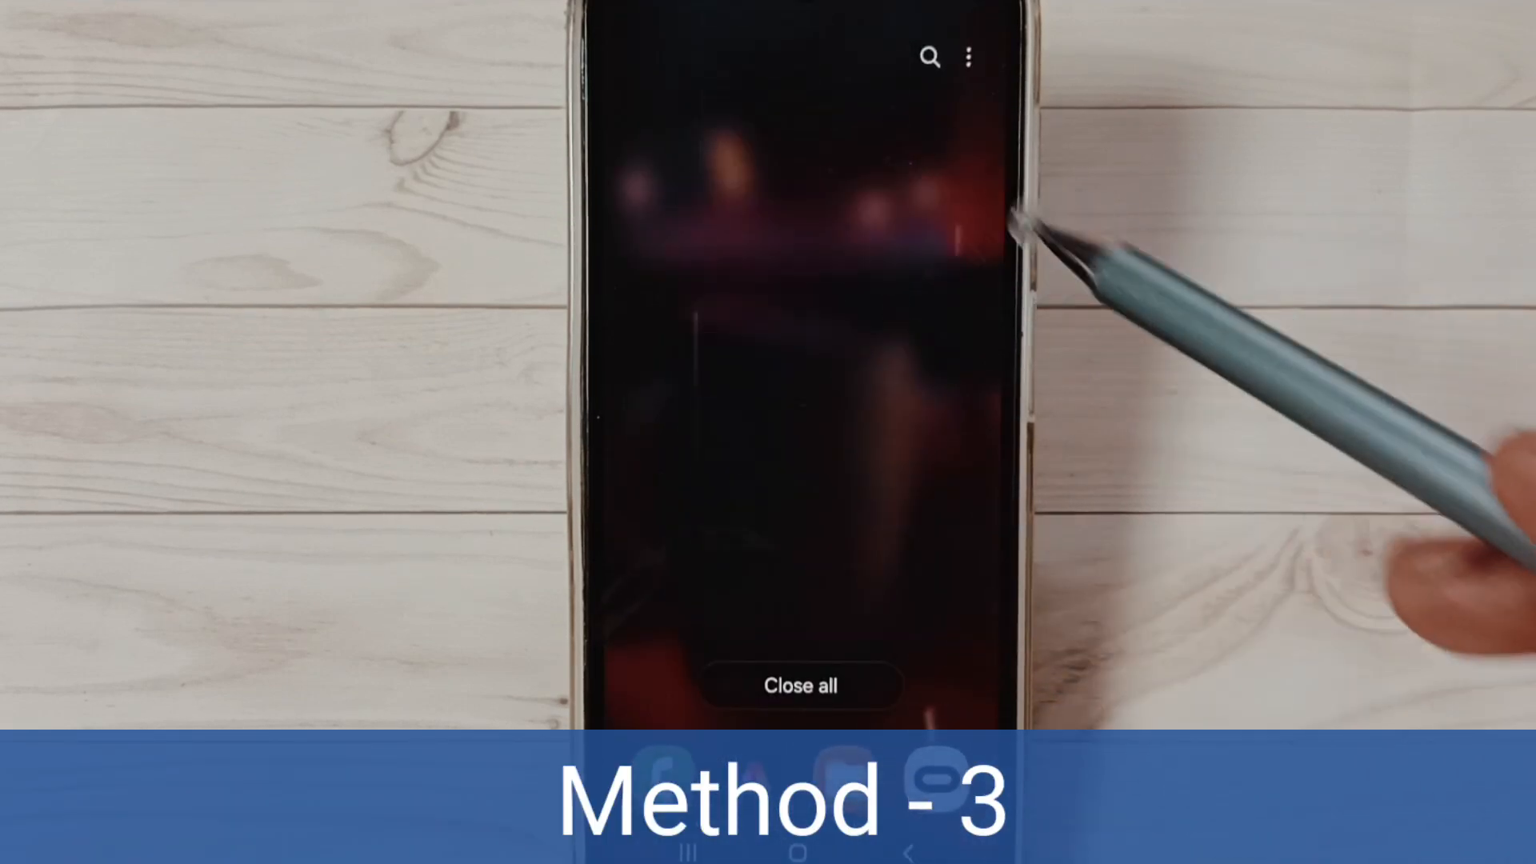
Close all recent apps and launch the Phone dialer keypad
{"action": "left_click", "coordinate": [800, 685]}
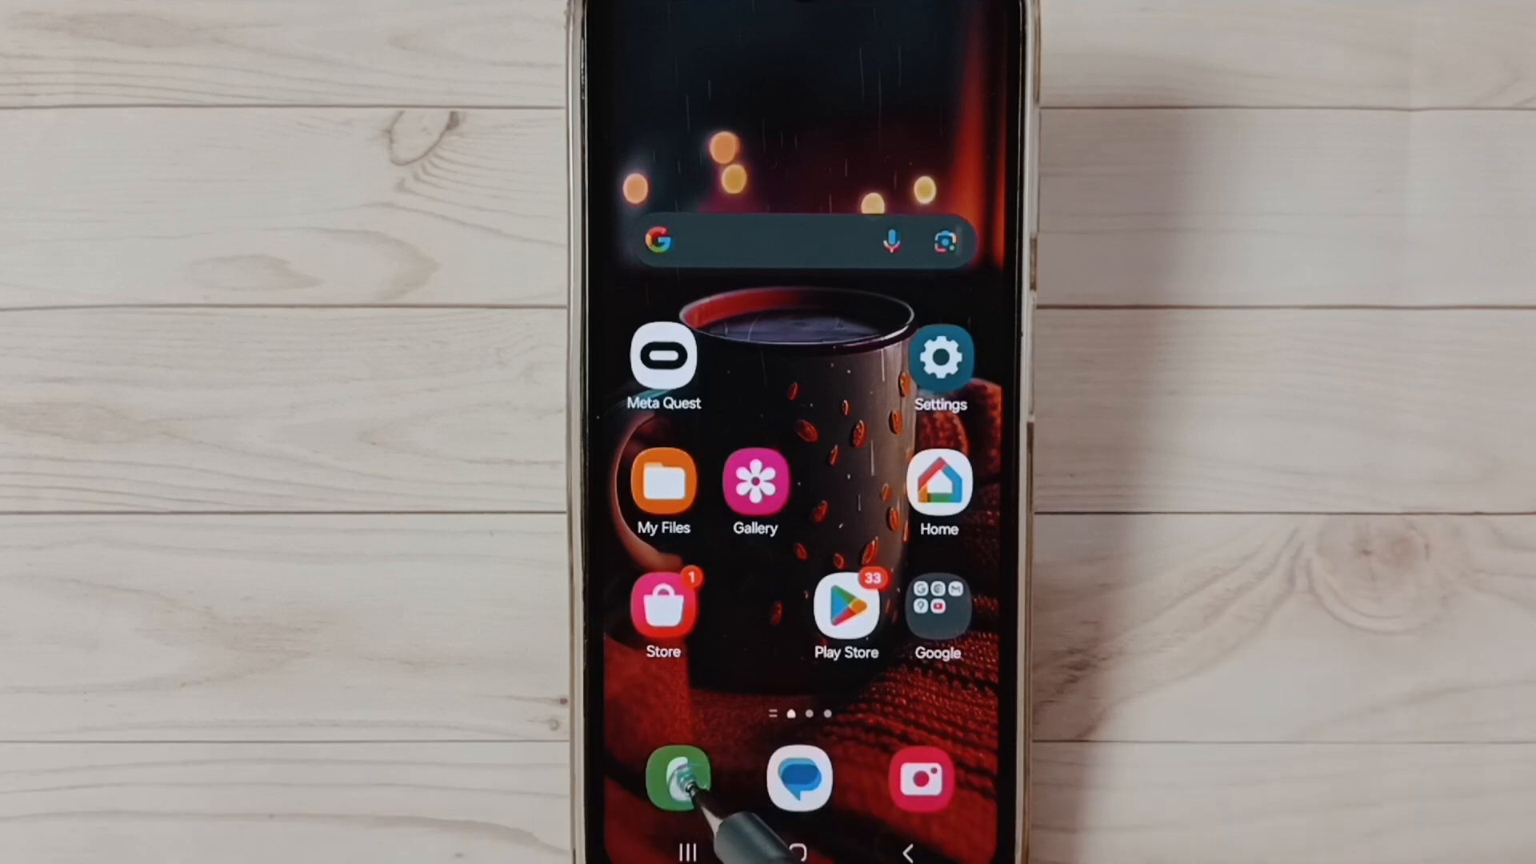
{"action": "left_click", "coordinate": [675, 779]}
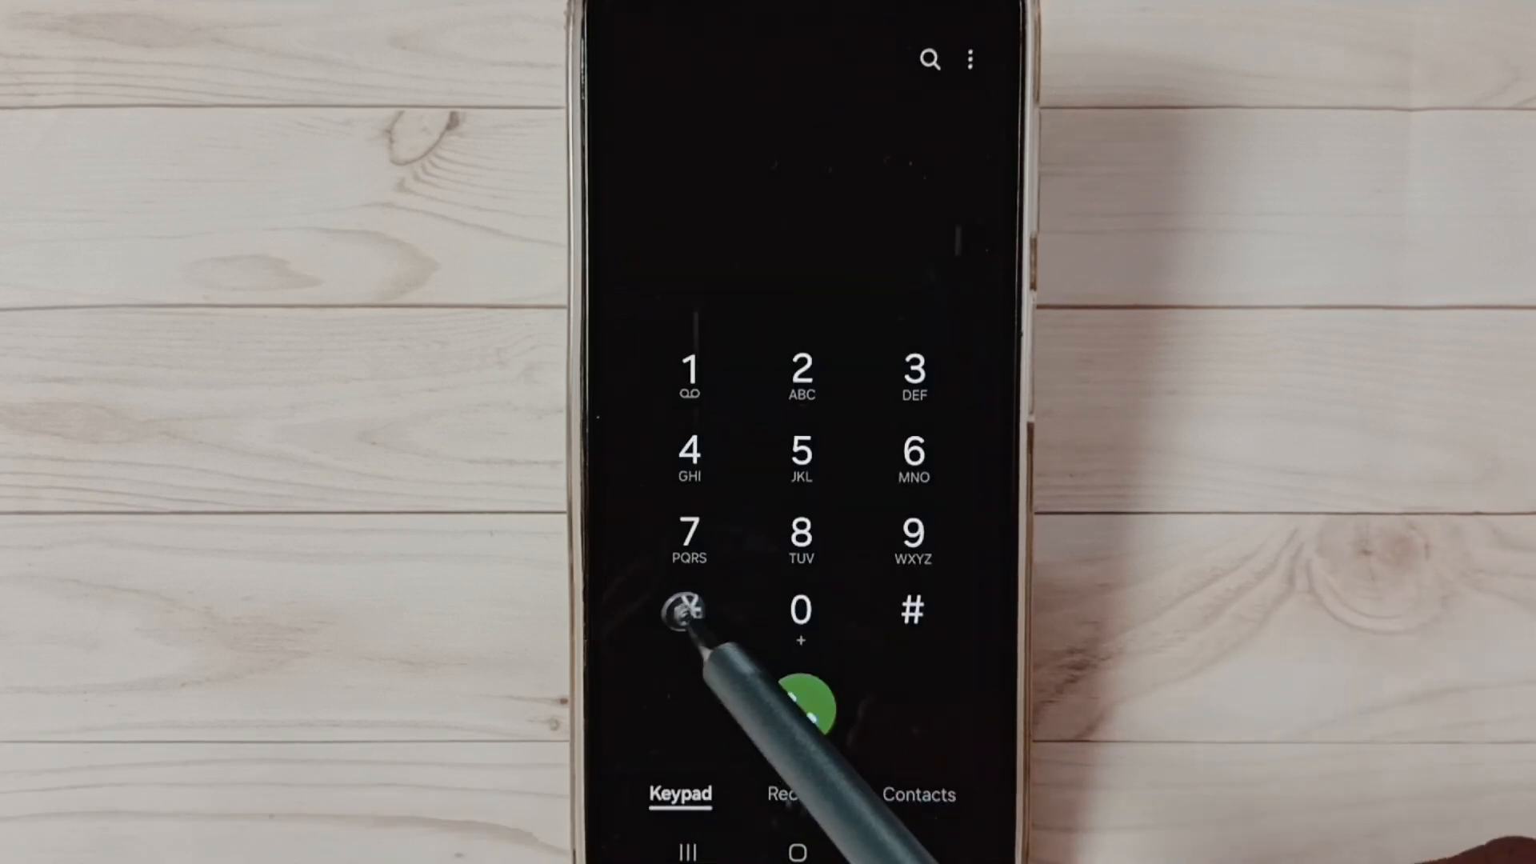